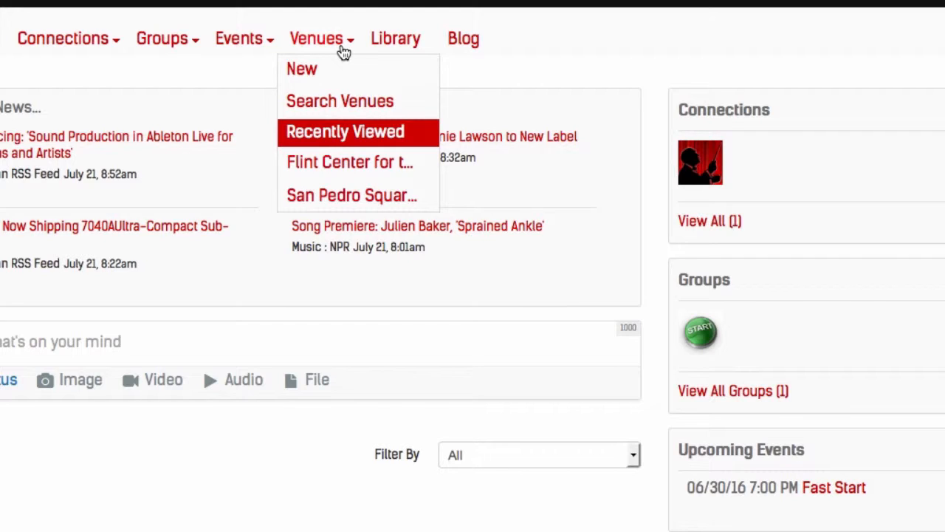
mouse_move(358, 204)
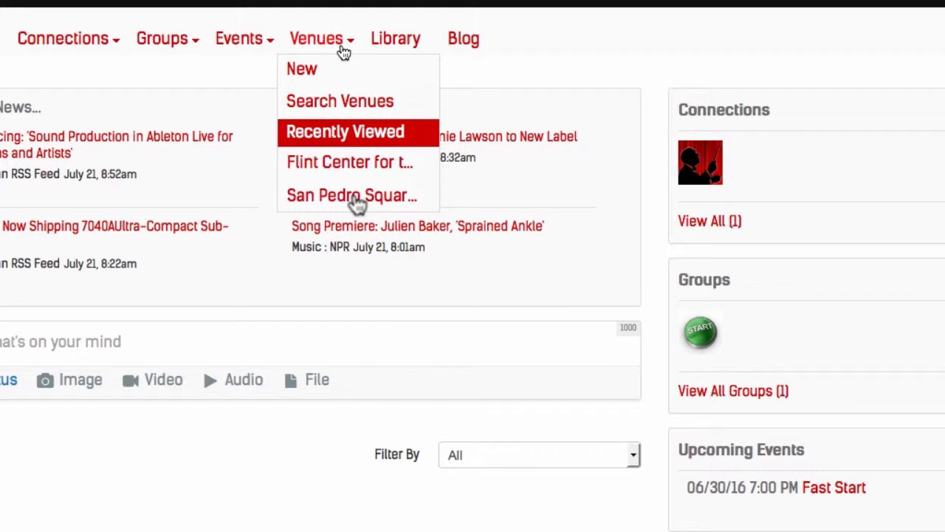
mouse_move(357, 177)
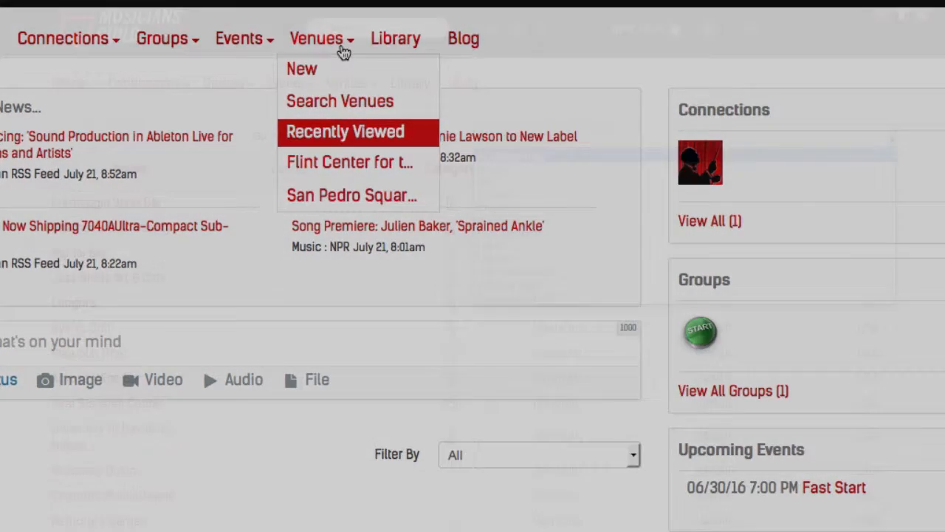
Filter the venue search to show only bar venues such as Agenda Lounge, JJ's Blues and Mojo Lounge
left_click(340, 100)
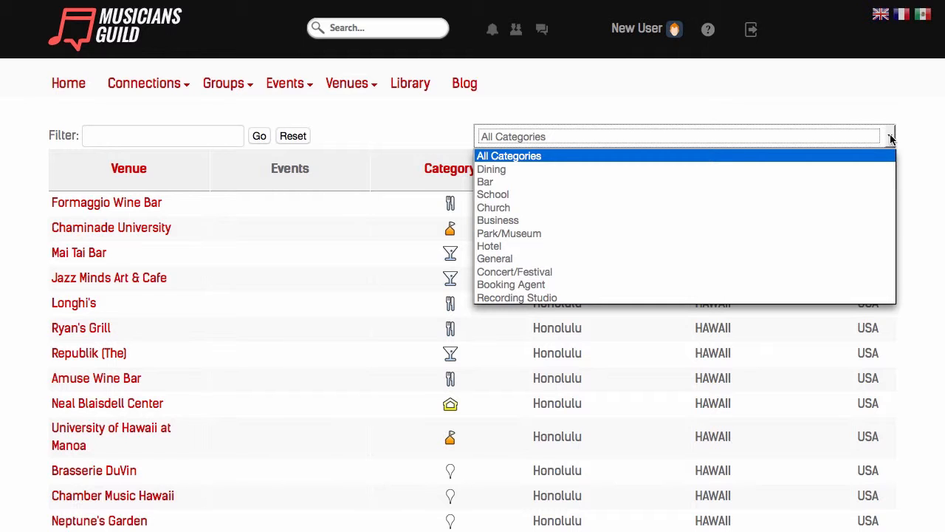
type("flint center")
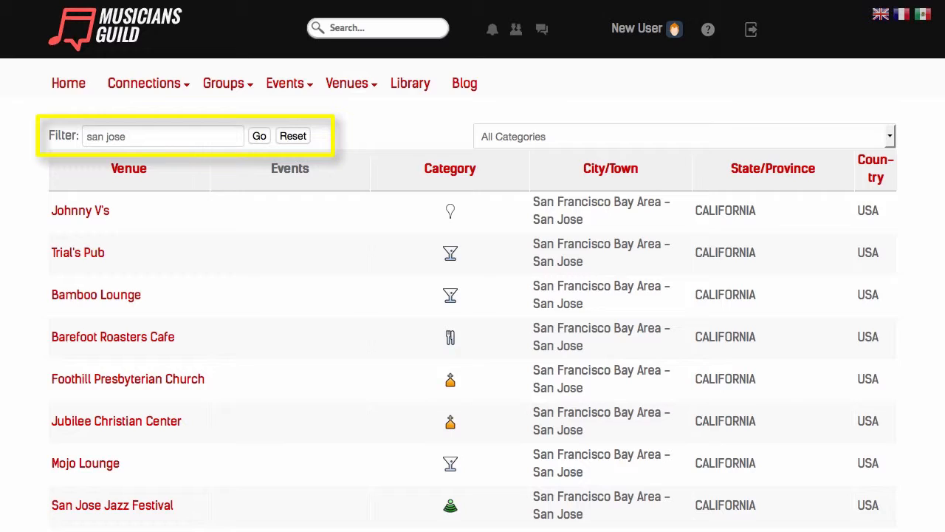
left_click(682, 136)
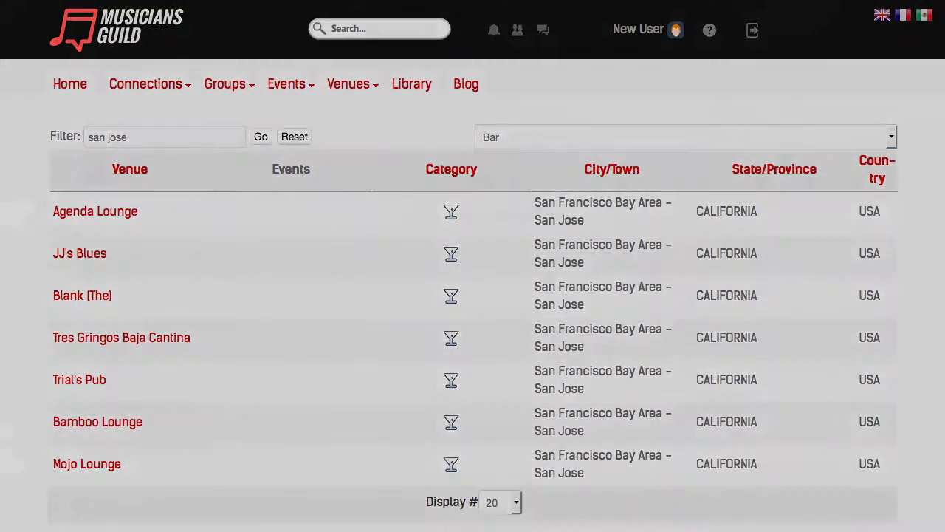
View Agenda Lounge's details including its rating, hours and booking genres
left_click(94, 212)
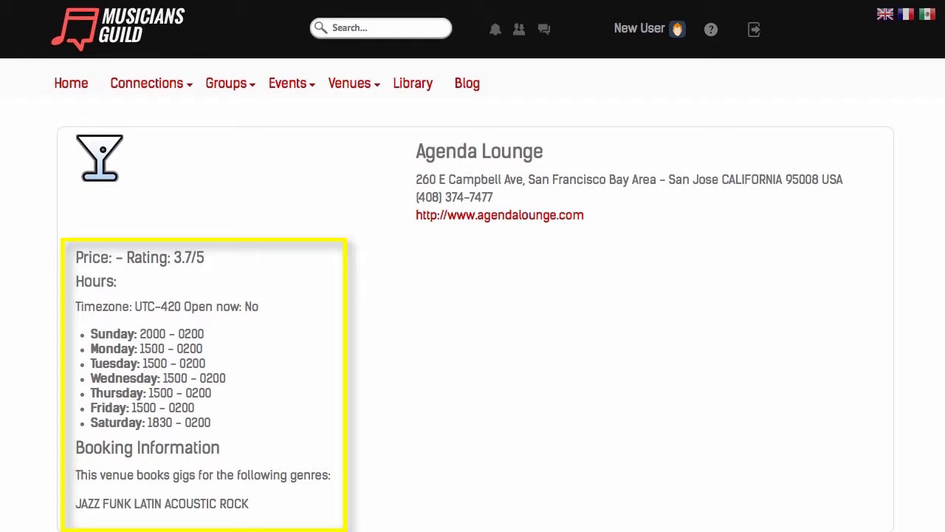
scroll("down", 3)
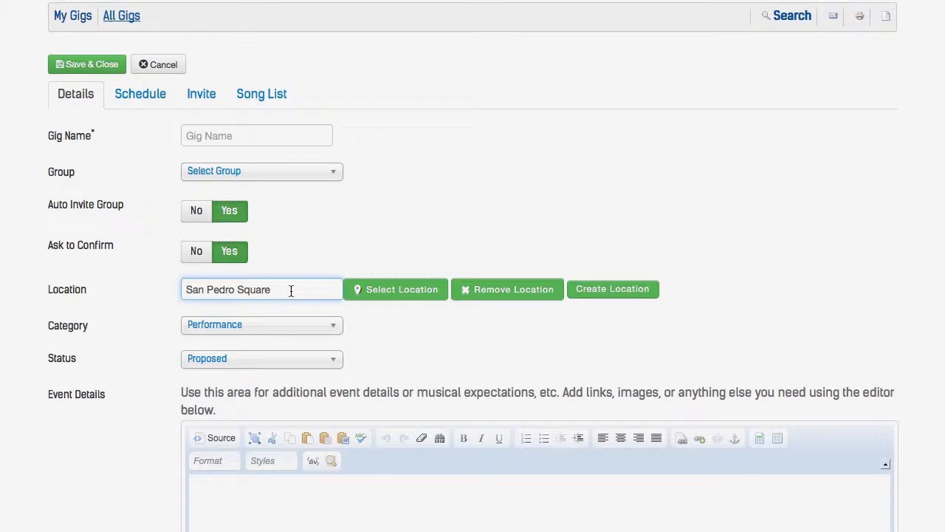
Create San Pedro Square as a venue from the new gig's Location field
left_click(611, 287)
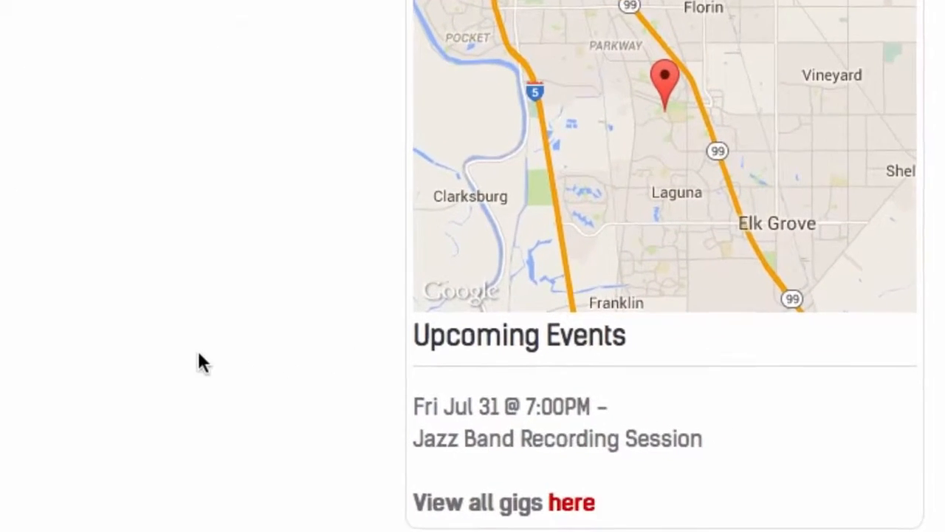
Go to the New User profile and show its options: Edit Details, Change Avatar, Preferences
scroll("down", 3)
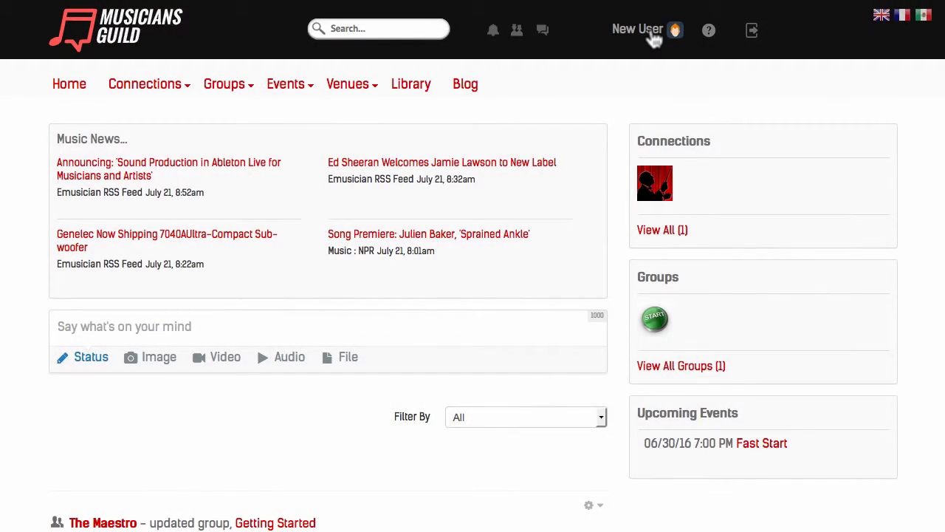
left_click(636, 30)
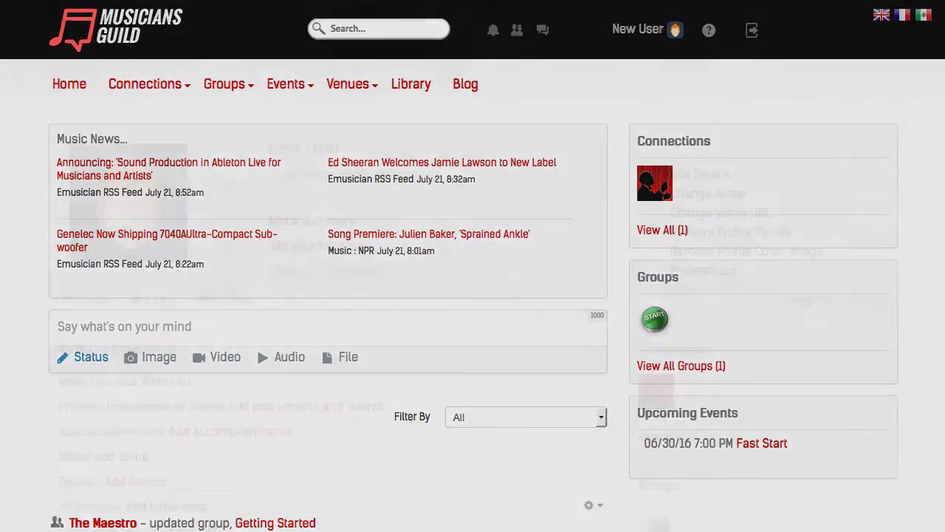
left_click(810, 298)
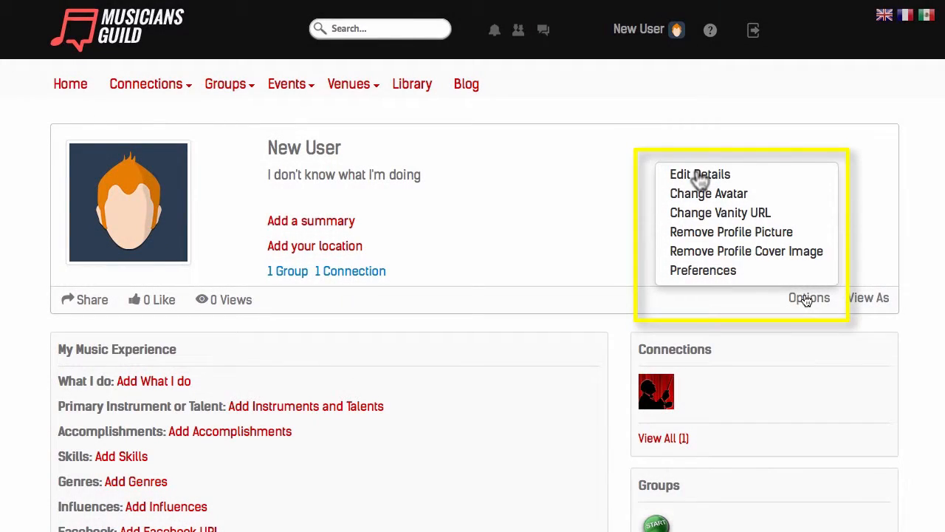
Edit profile details and show visibility choices (Public, Site Members, Connections, Only Me) for musical projects
left_click(700, 174)
type("Enthusiastic Student")
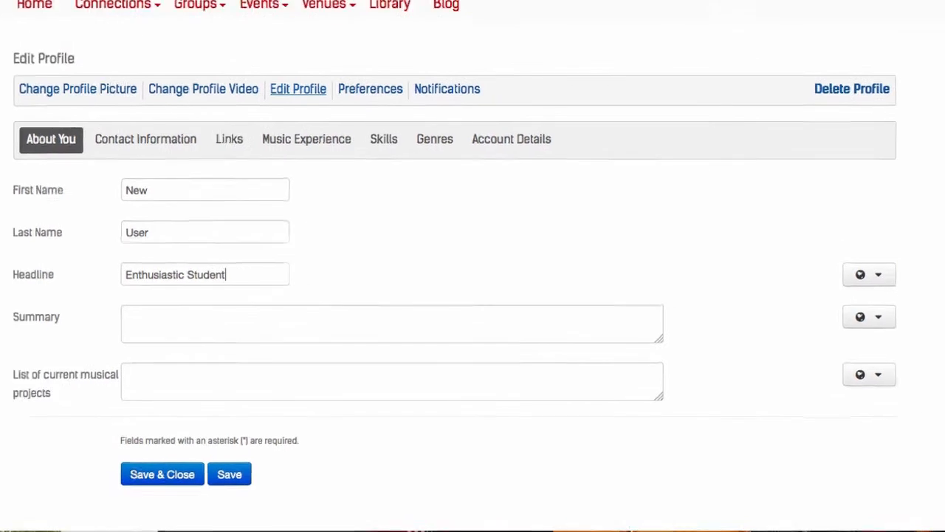
left_click(868, 373)
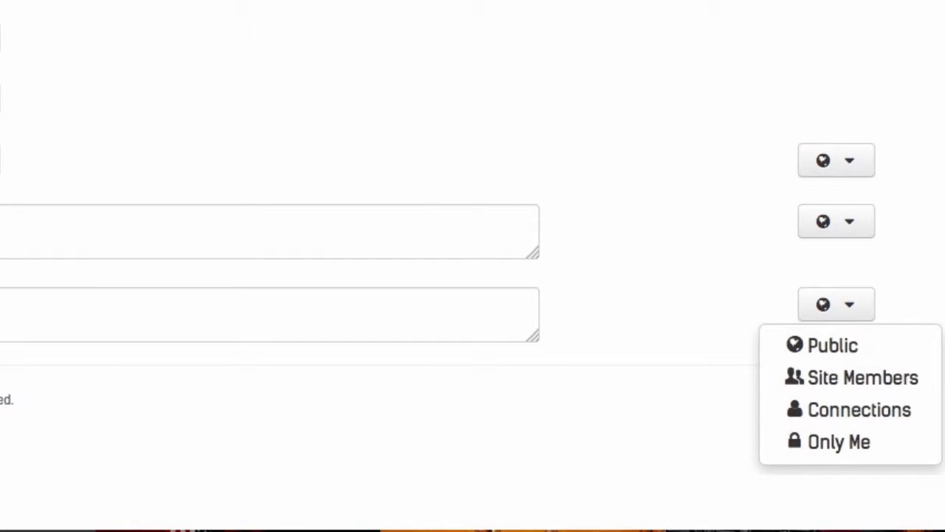